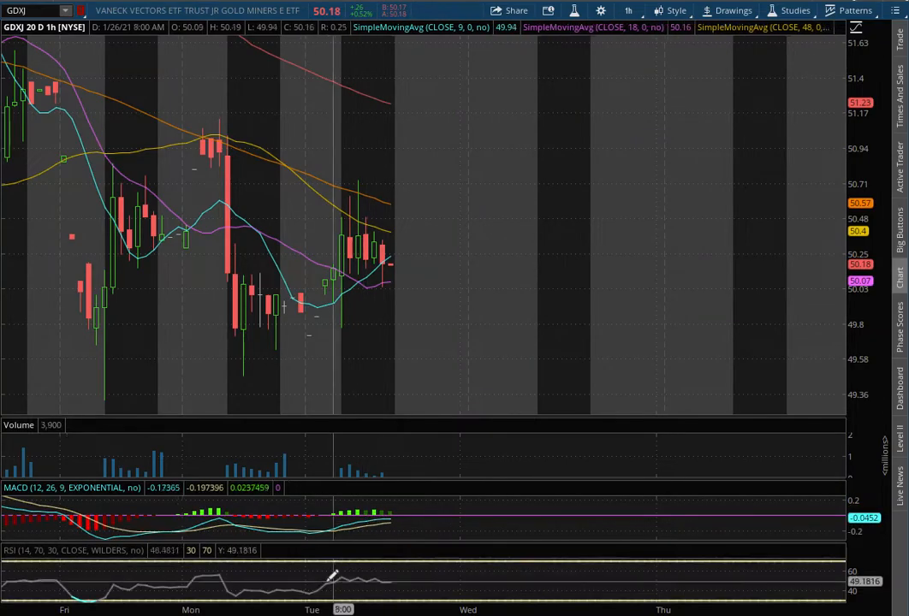
Switch the GDXJ chart from 20 days of hourly candles to 180 days of 4-hour candles.
click(627, 11)
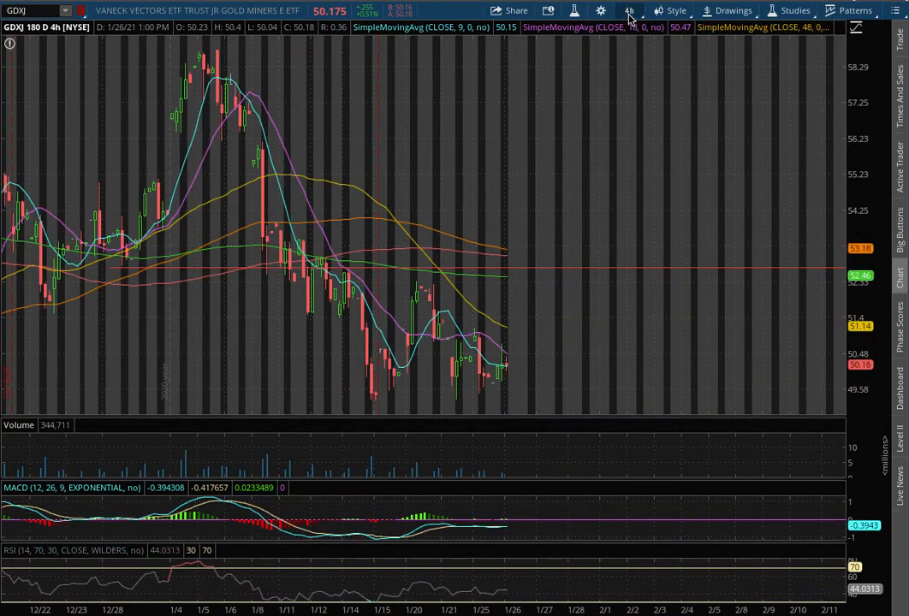
click(628, 10)
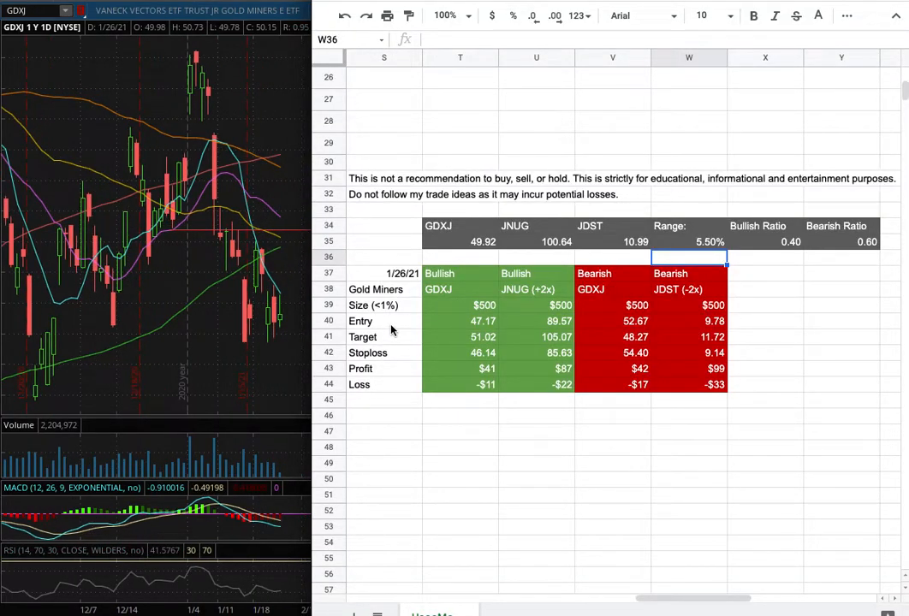
mouse_move(496, 335)
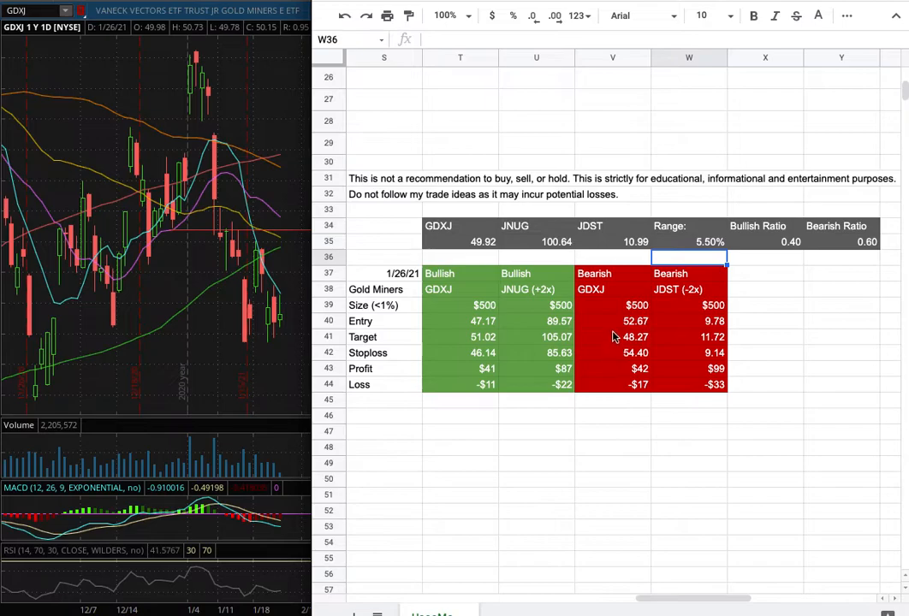
mouse_move(640, 331)
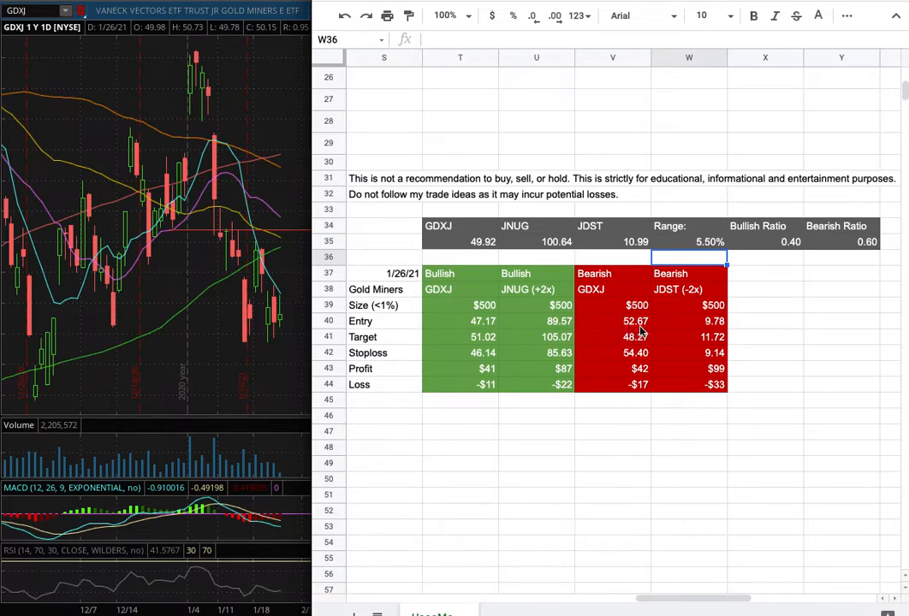
mouse_move(233, 236)
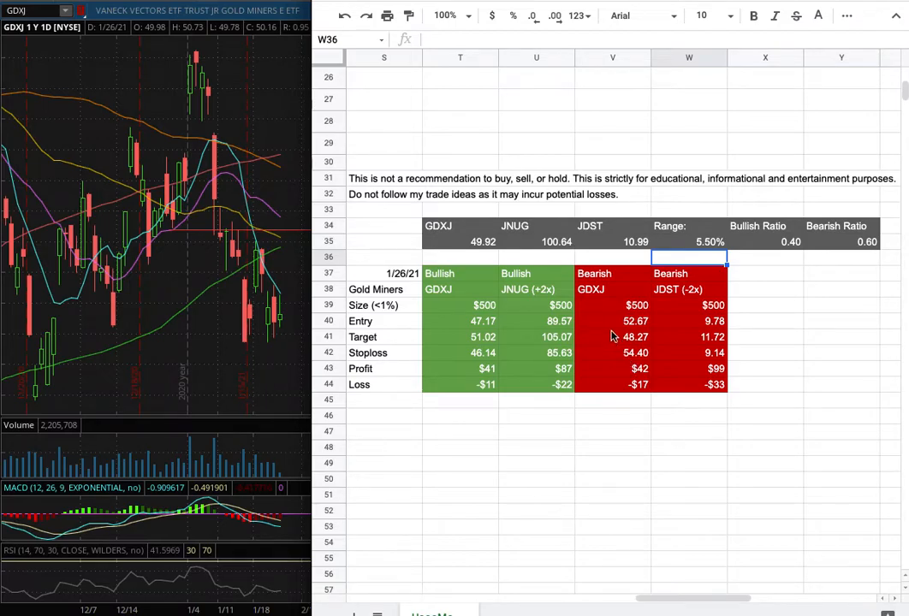
mouse_move(630, 326)
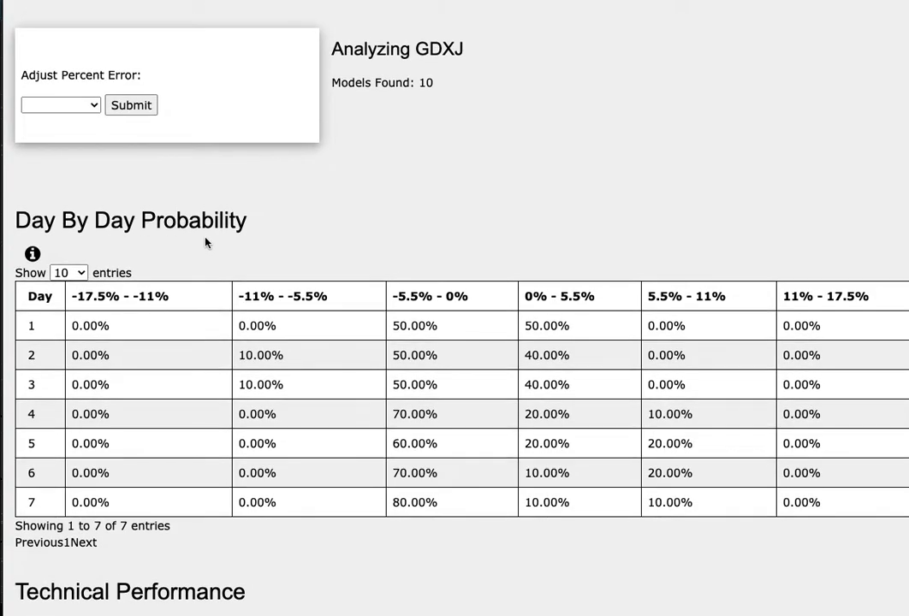
mouse_move(48, 448)
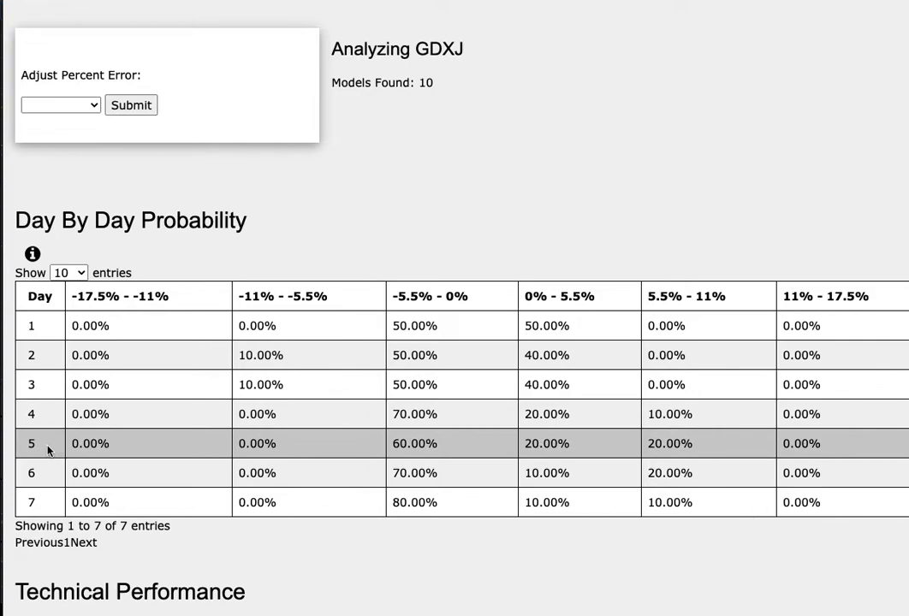
mouse_move(558, 449)
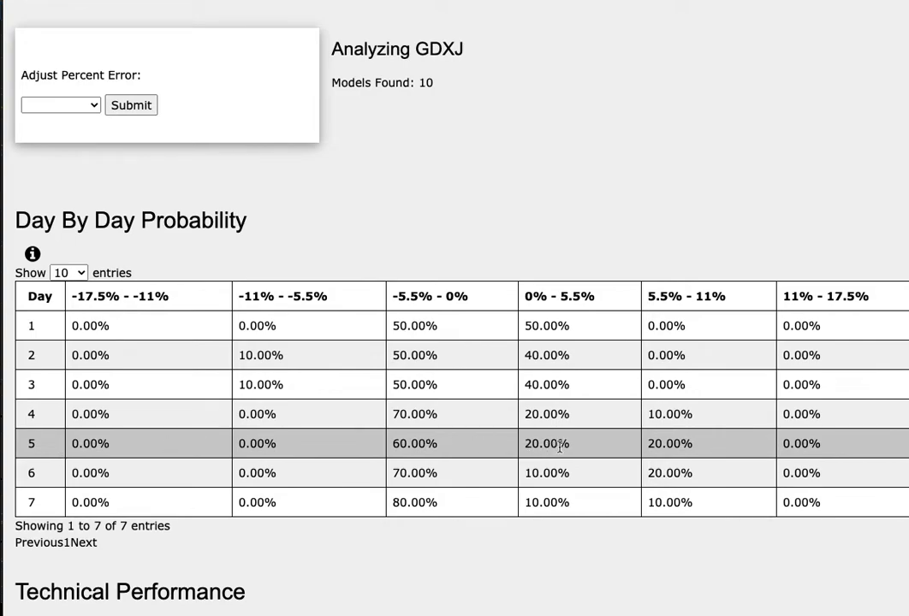
mouse_move(568, 349)
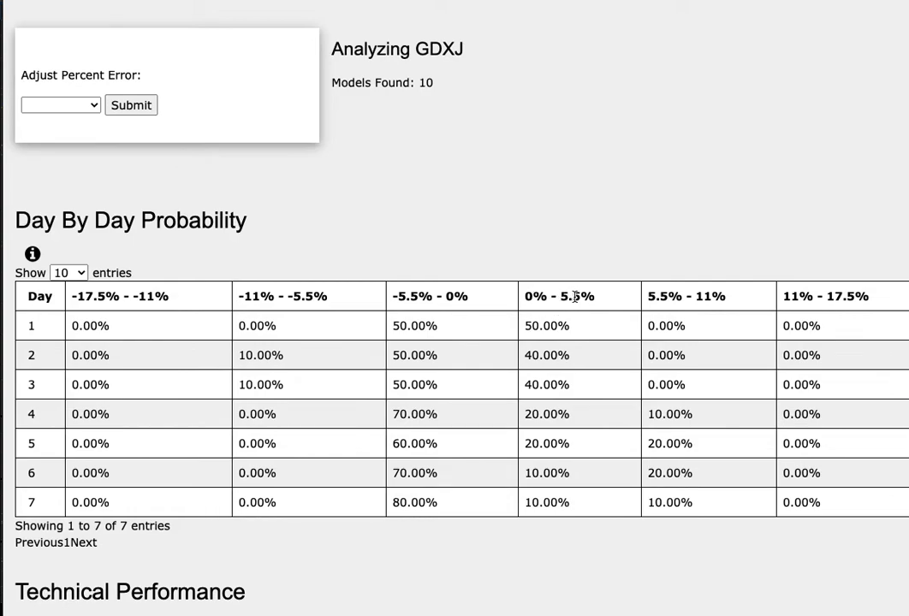
mouse_move(685, 401)
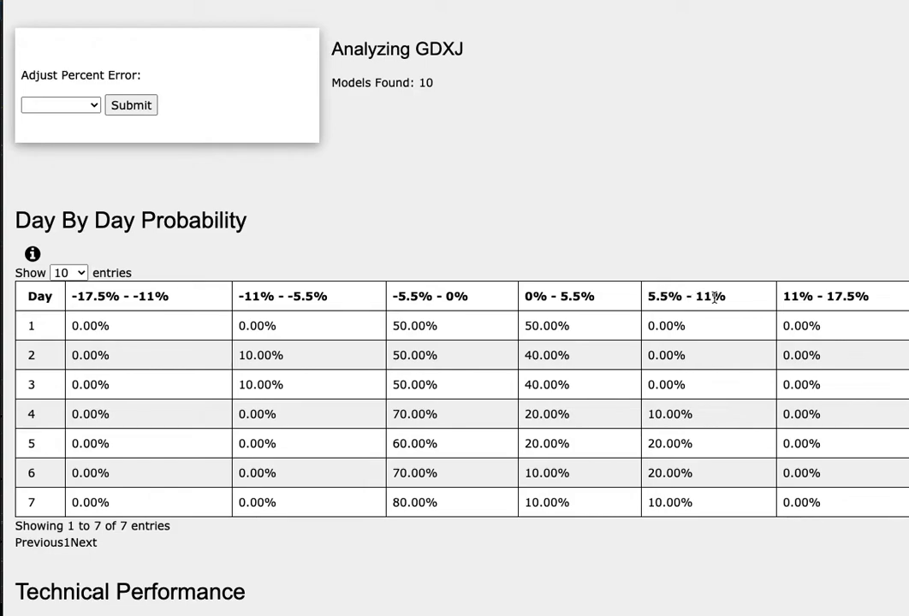
mouse_move(431, 443)
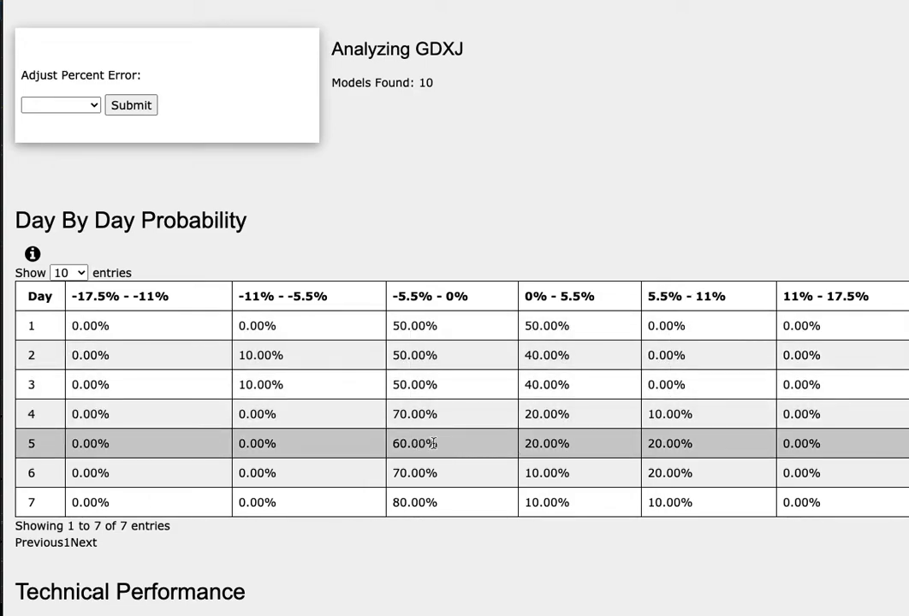
mouse_move(431, 297)
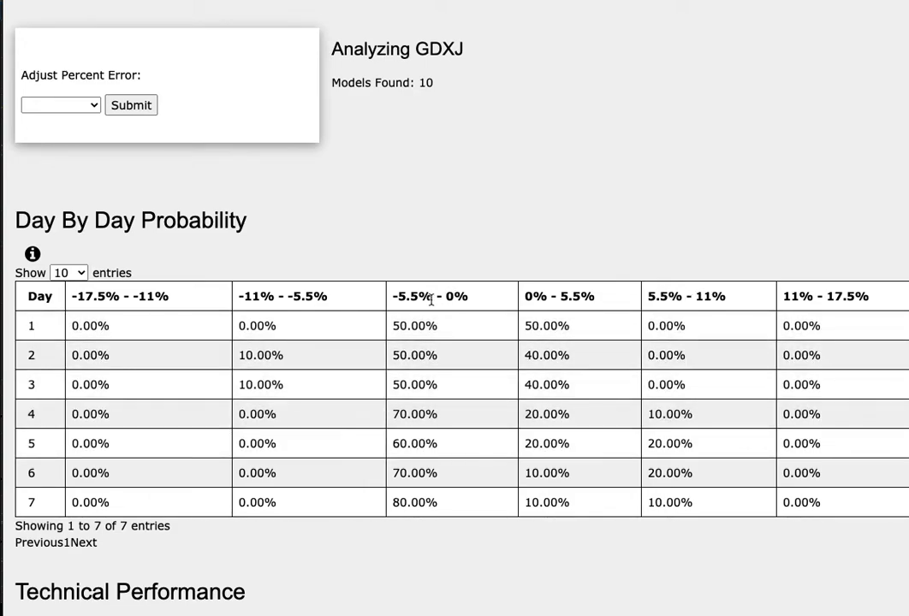
mouse_move(479, 257)
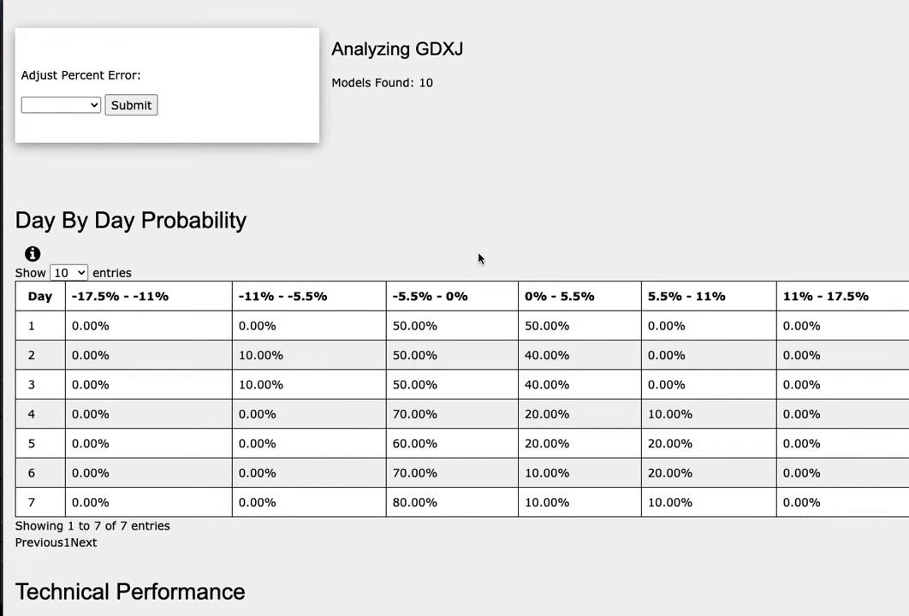
mouse_move(486, 250)
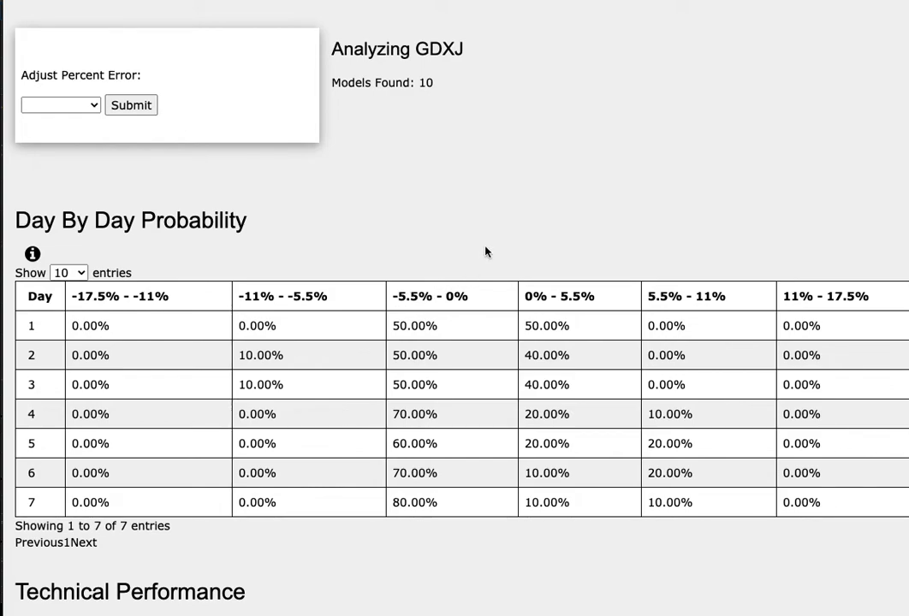